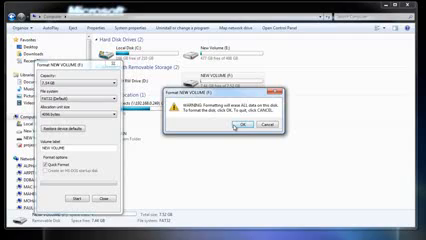
# Confirm the quick FAT32 format of NEW VOLUME (F:), erasing its data.
pyautogui.click(268, 123)
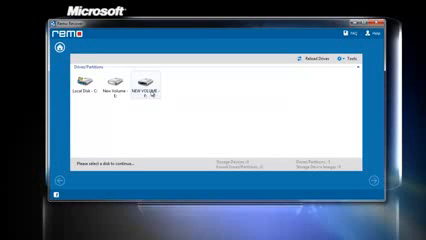
# Select the NEW VOLUME (F:) drive in the Drives/Partitions list.
pyautogui.click(152, 85)
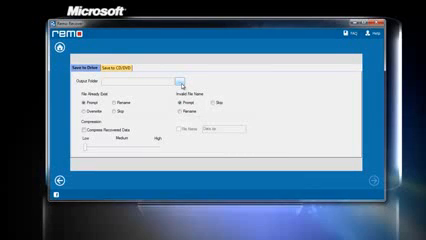
# Open the Browse for Computer dialog beside the empty Output Folder field.
pyautogui.click(177, 77)
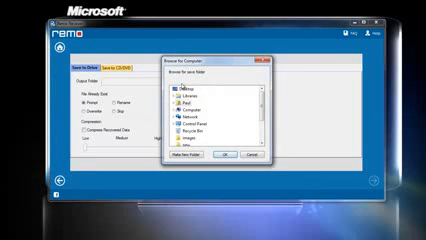